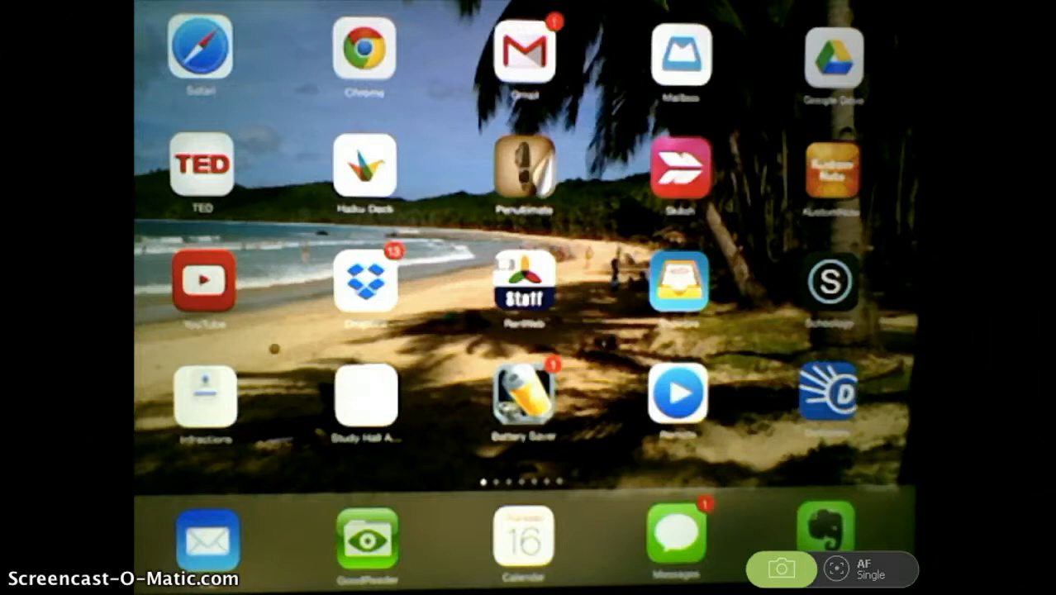
- Bring up the app switcher via the Home button, revealing the Dictionary app's 'echt' entry
click(829, 395)
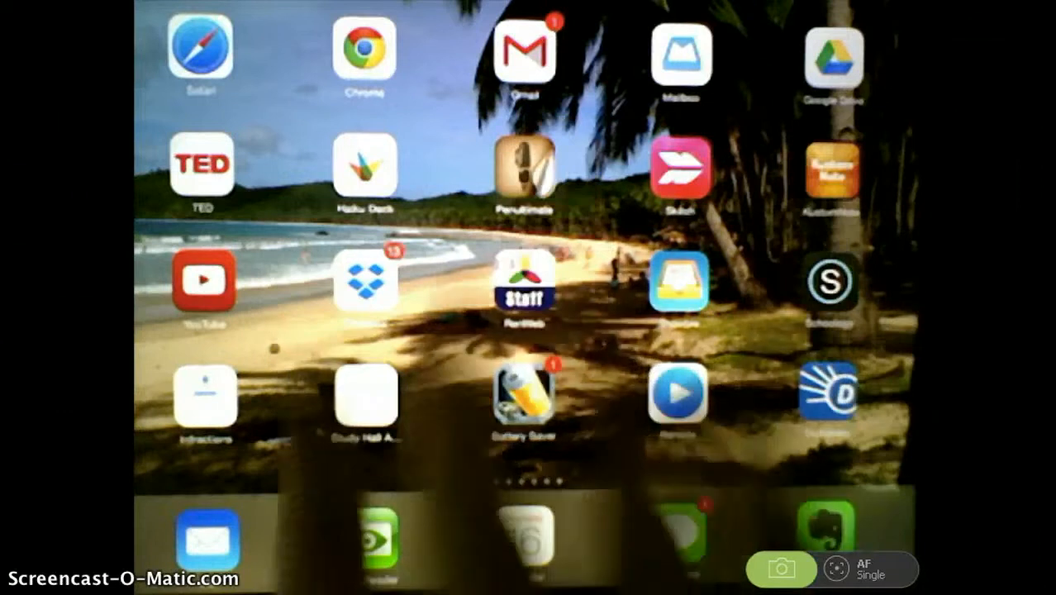
click(829, 393)
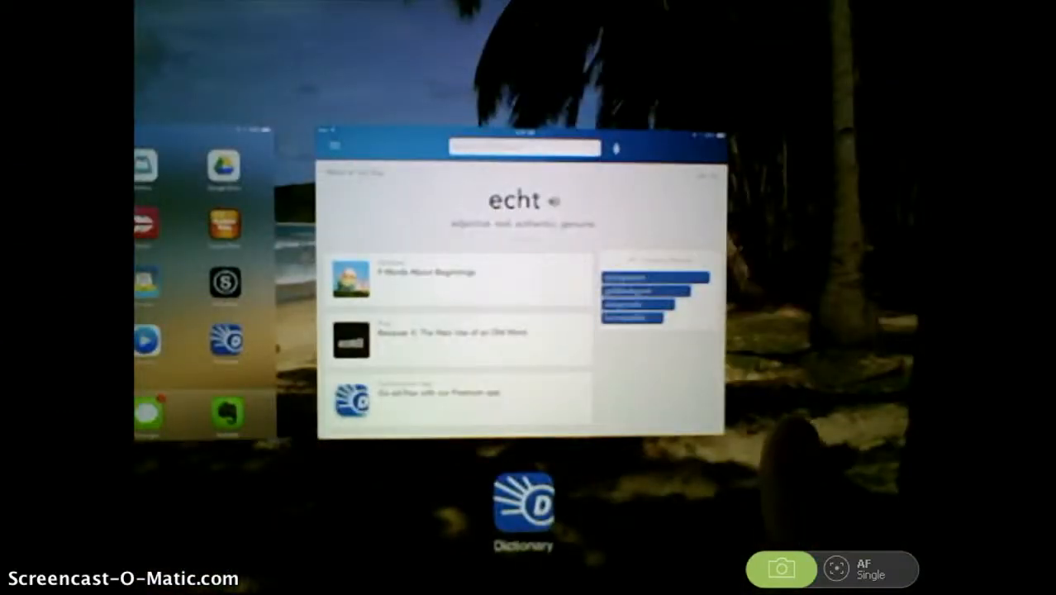